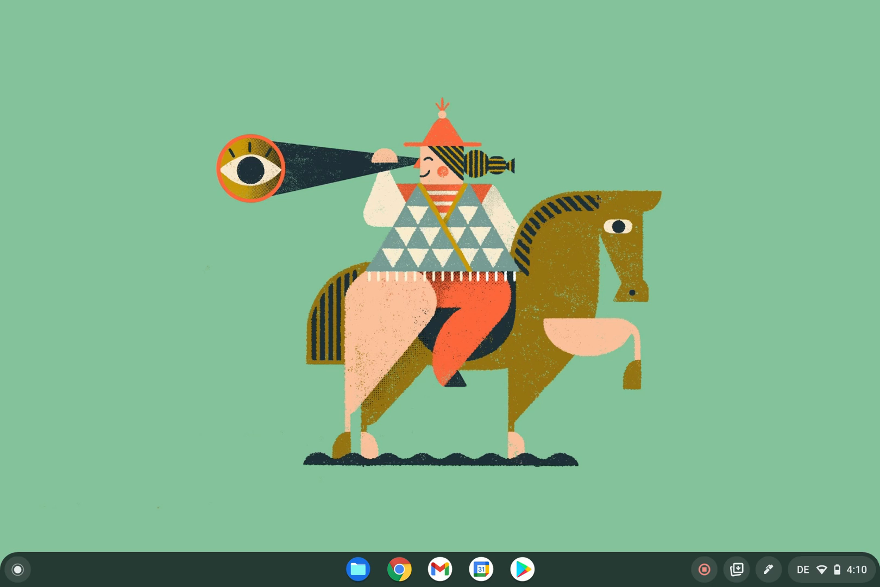
mouse_move(399, 568)
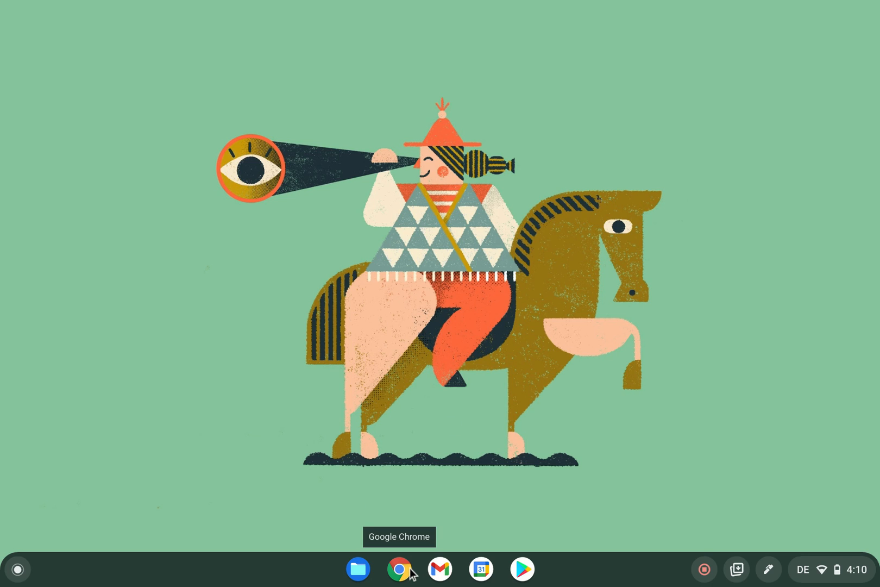
Step: Launch Chrome and load the chrome://flags experiments page
left_click(398, 569)
type("chrome:")
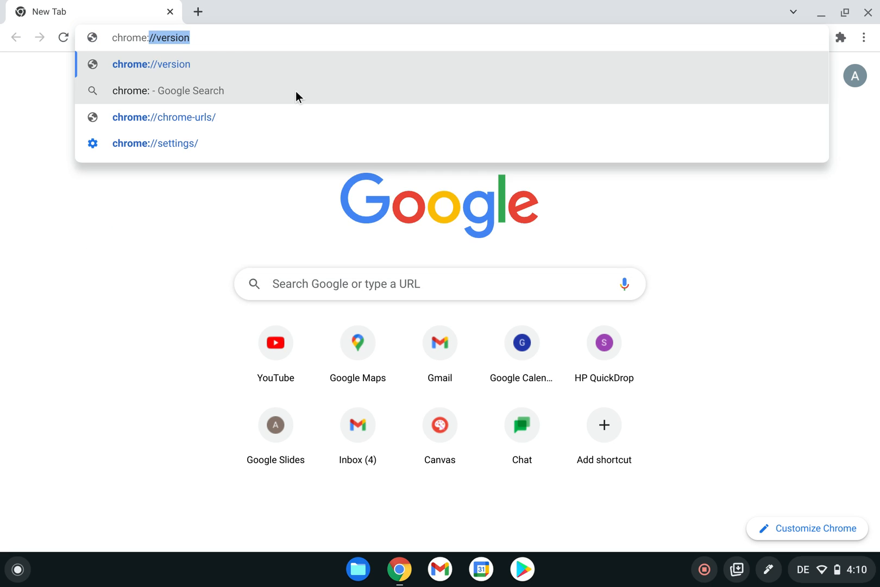
key("Escape")
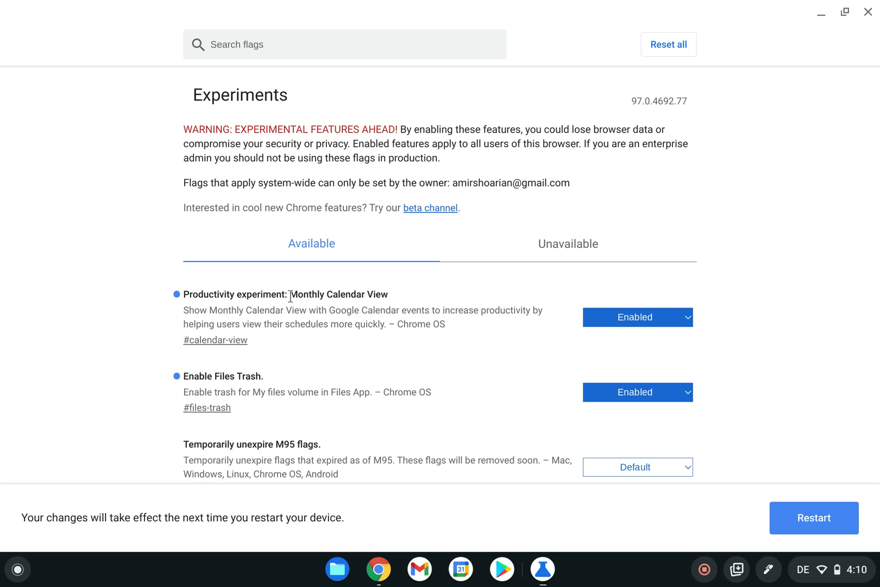
Step: Search flags for 'calendar' and confirm Monthly Calendar View is set to Enabled
double_click(338, 293)
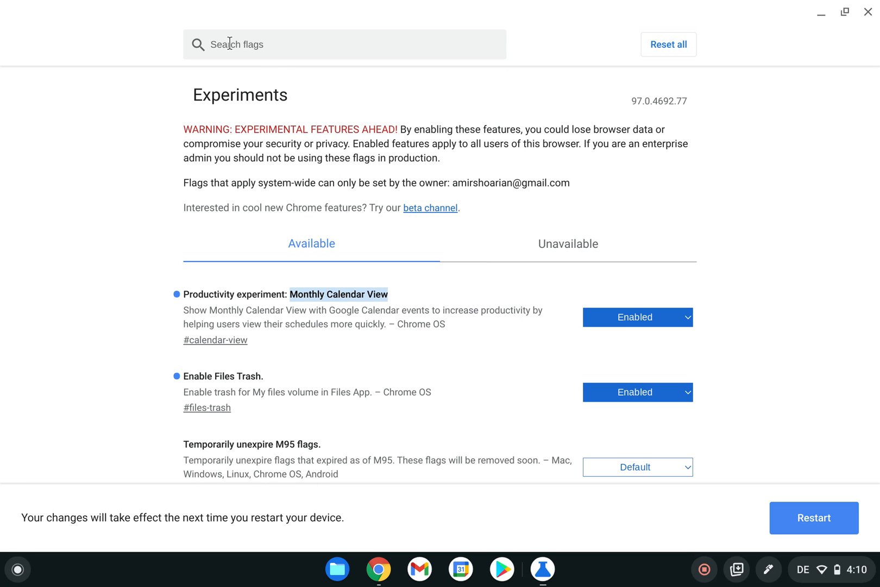
type("c")
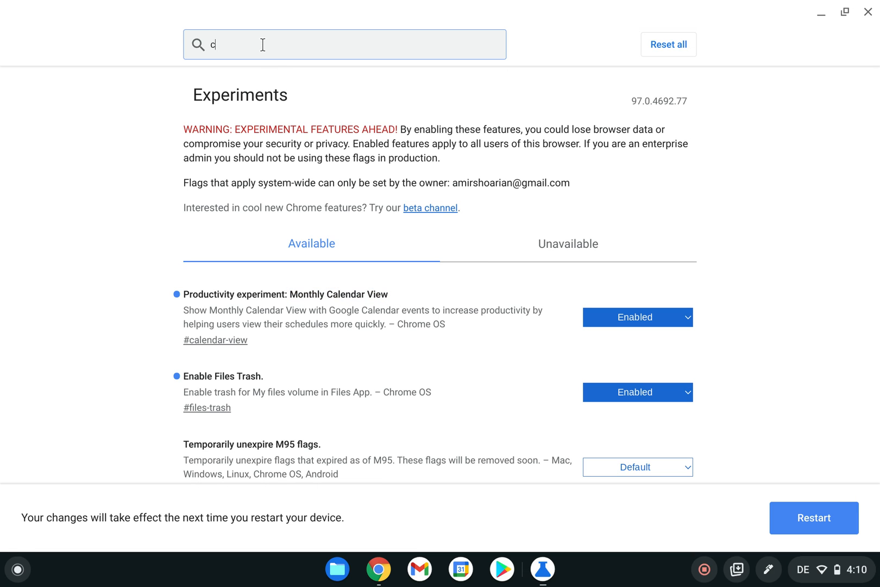
type("alendar")
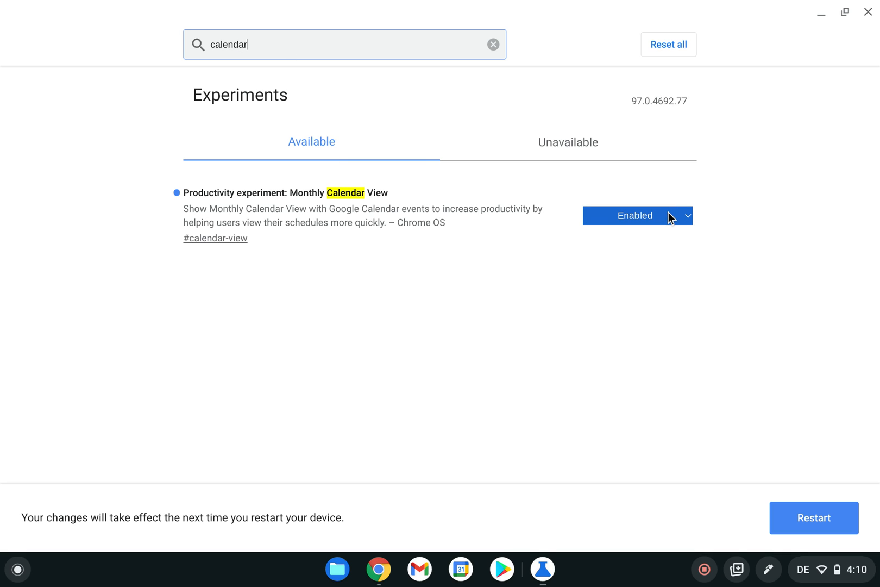
left_click(637, 215)
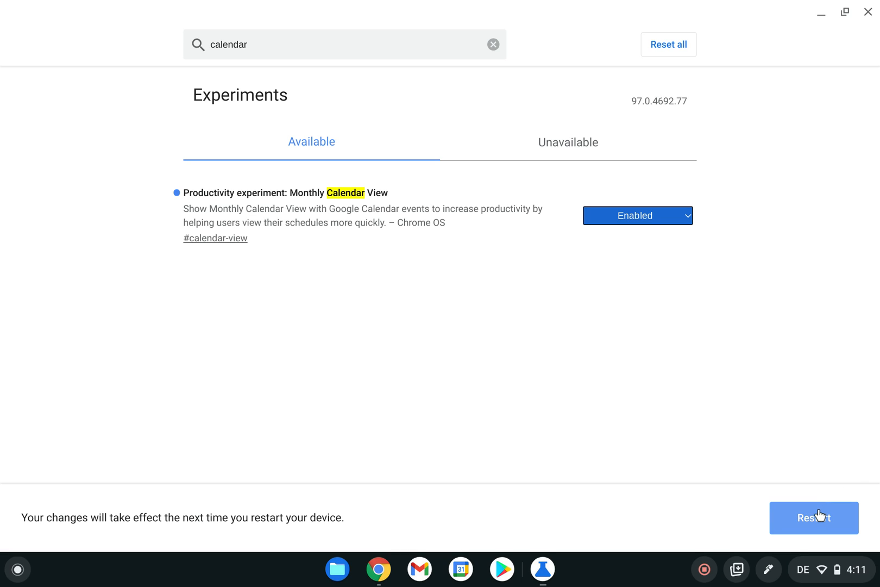
mouse_move(760, 263)
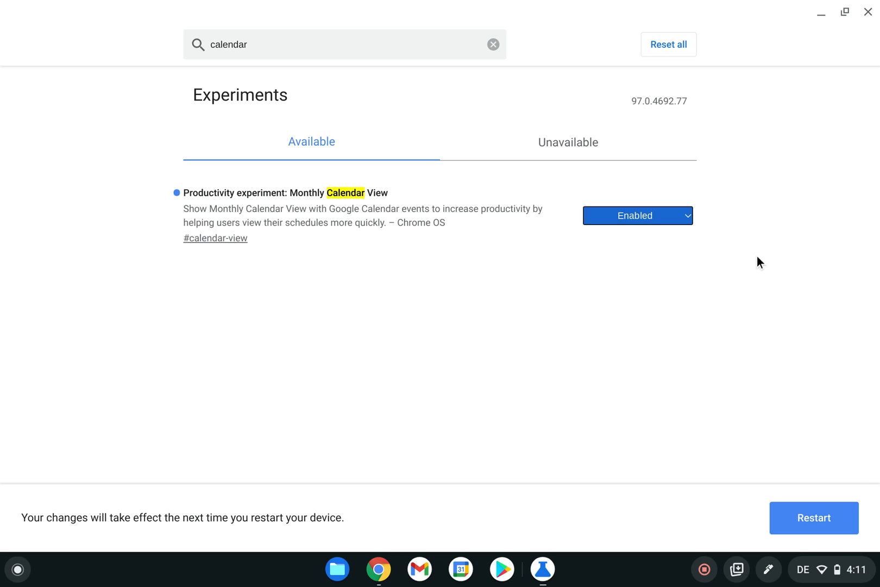
mouse_move(869, 10)
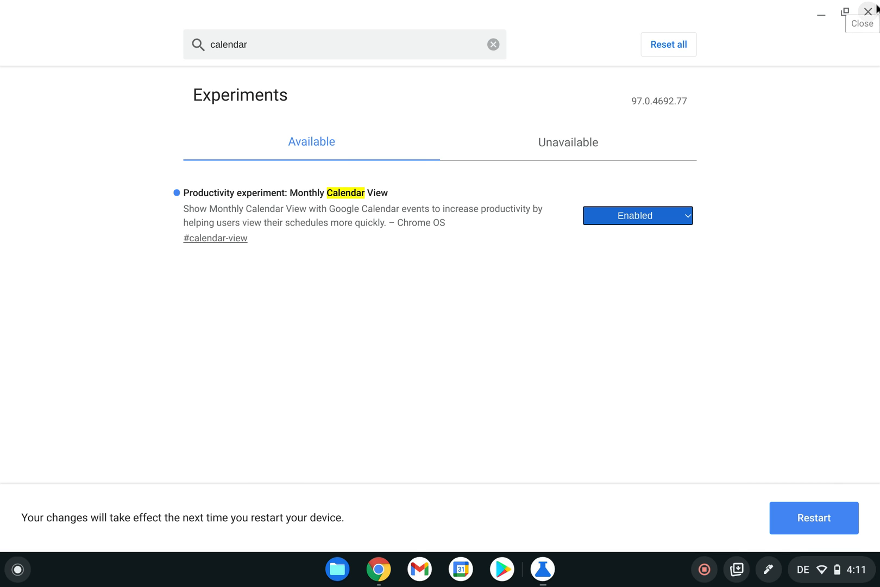
Step: Close Chrome and show the January 2022 calendar from the Quick Settings date
left_click(869, 11)
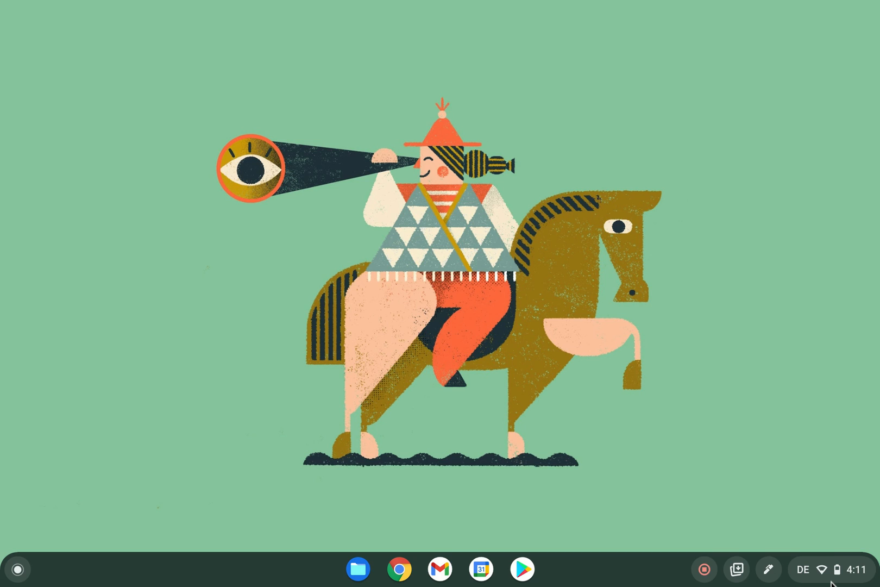
left_click(828, 569)
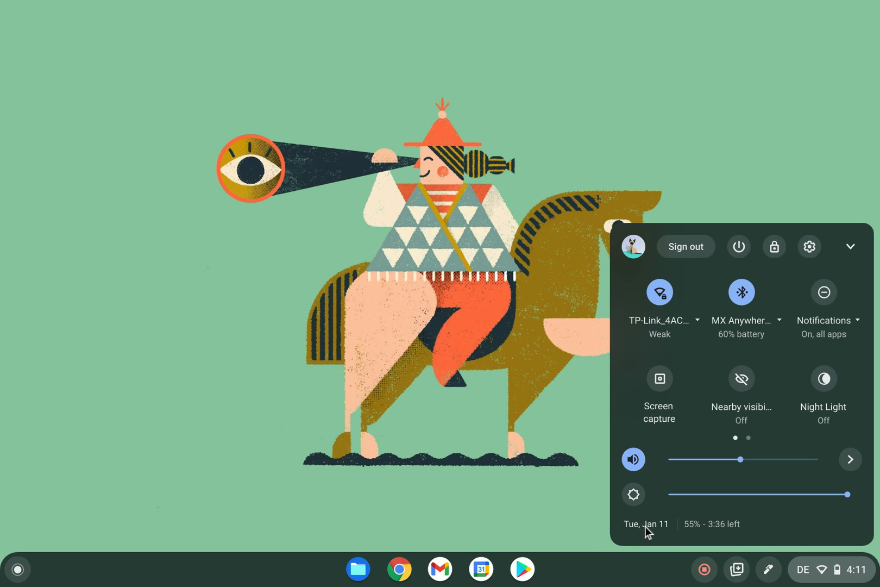
left_click(647, 523)
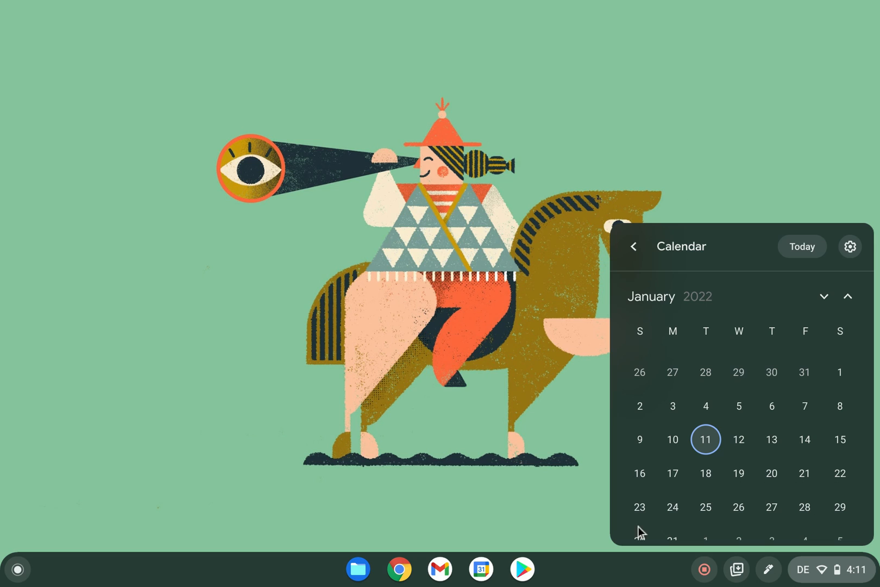
mouse_move(752, 466)
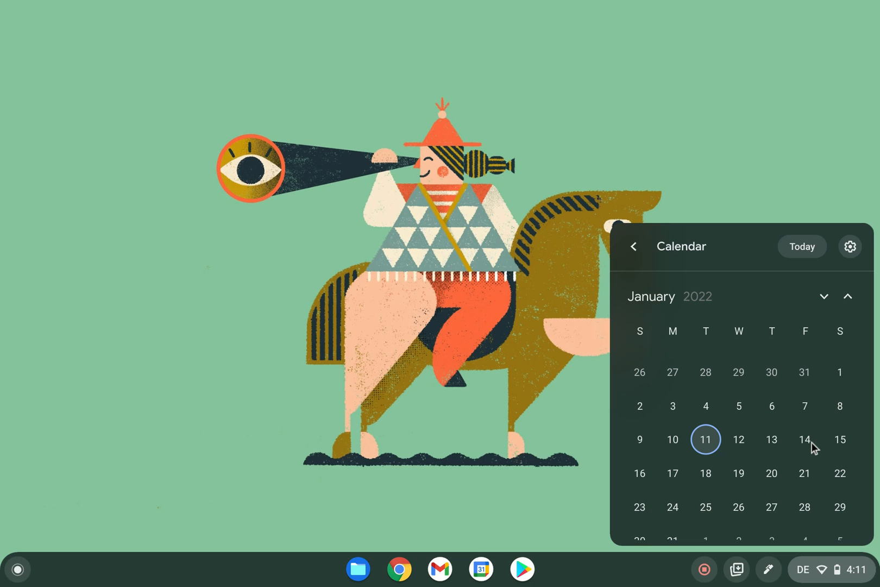
mouse_move(482, 569)
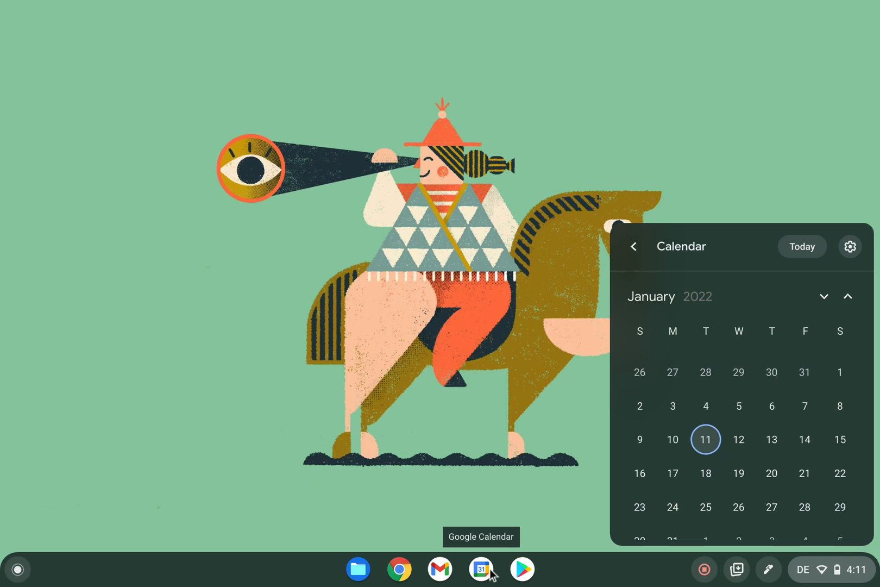
mouse_move(604, 308)
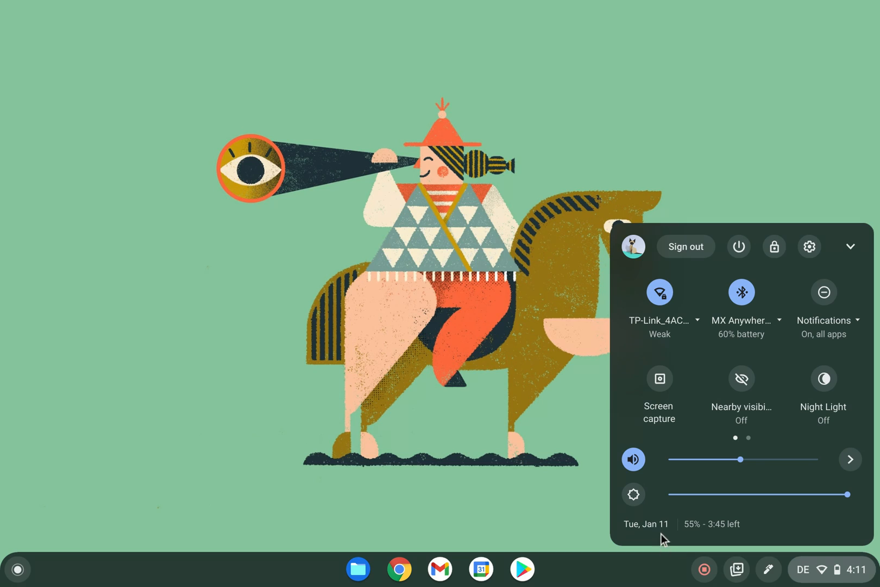
mouse_move(664, 540)
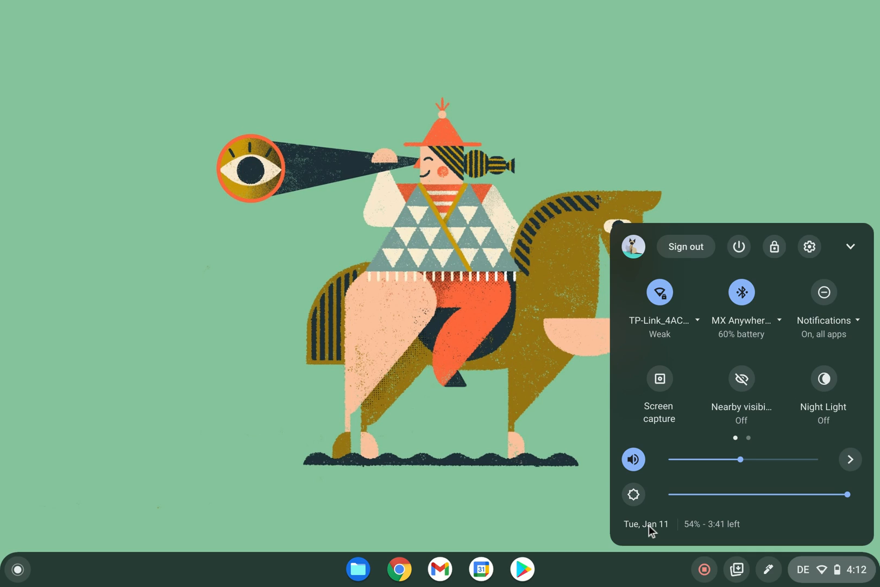
Step: Show the January 2022 month calendar from the 'Tue, Jan 11' date
left_click(645, 524)
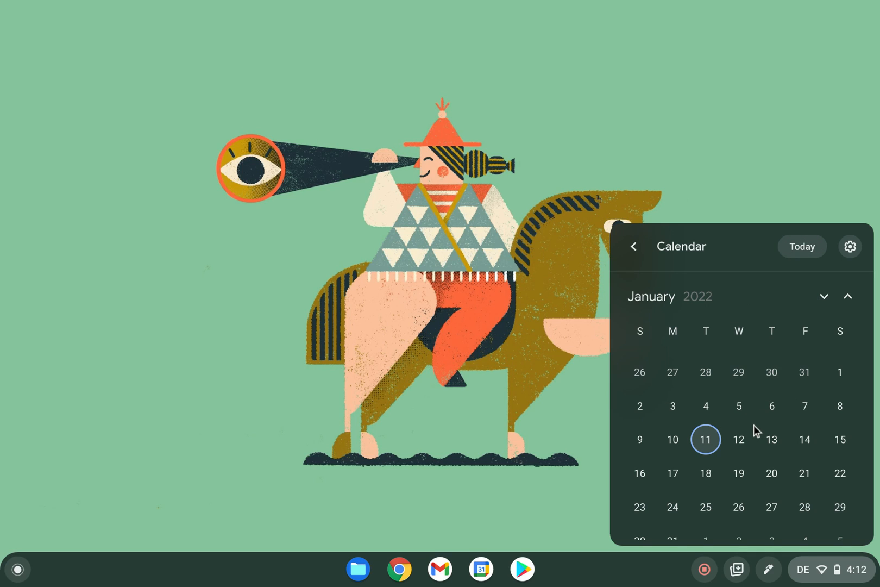
mouse_move(232, 220)
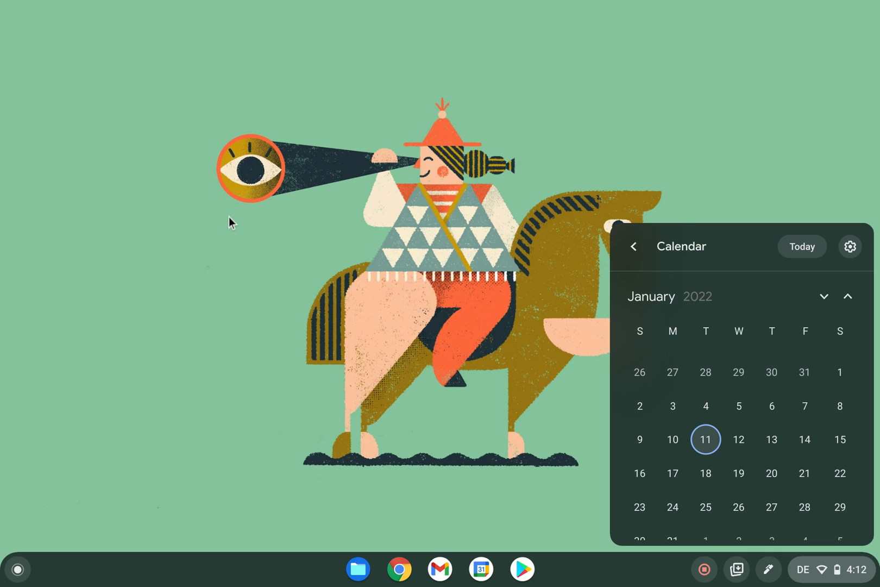